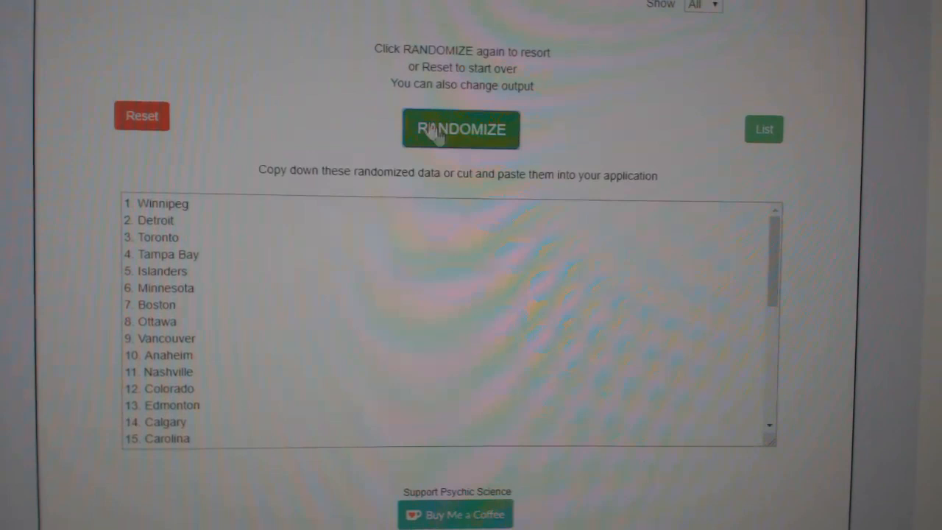
Reshuffle the 30 NHL teams with RANDOMIZE and select the entire randomized list.
left_click(461, 130)
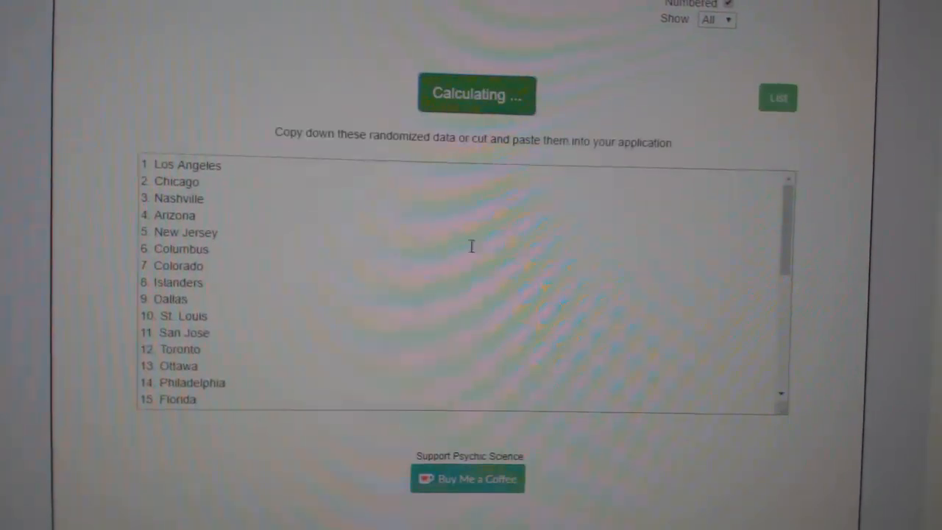
left_click(477, 94)
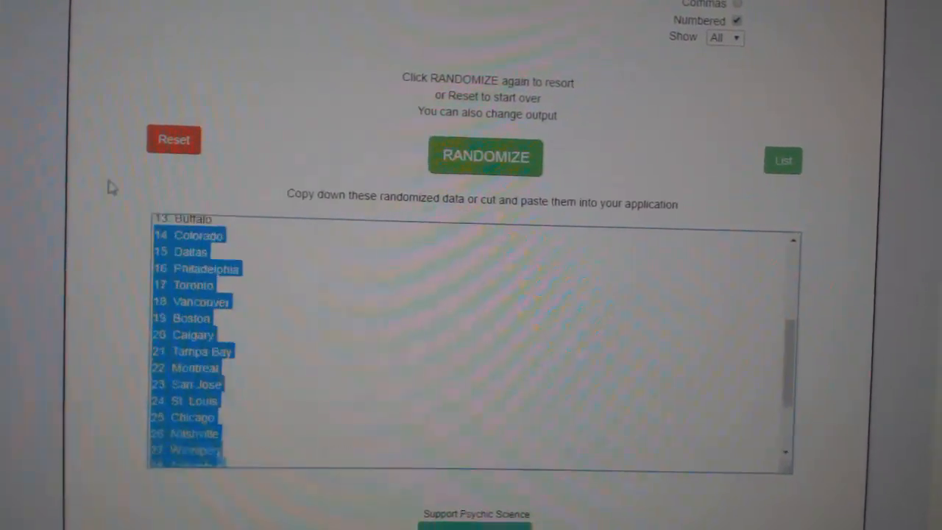
left_click(485, 156)
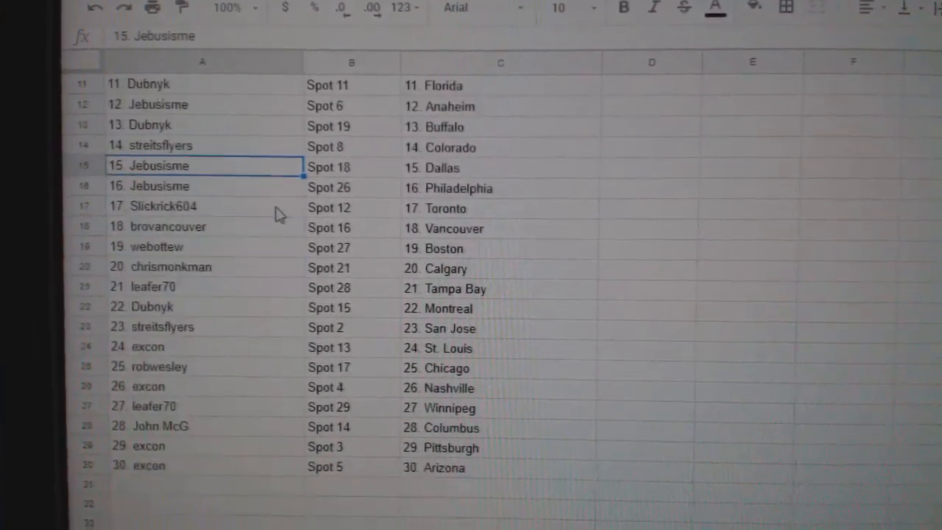
scroll("down", 3)
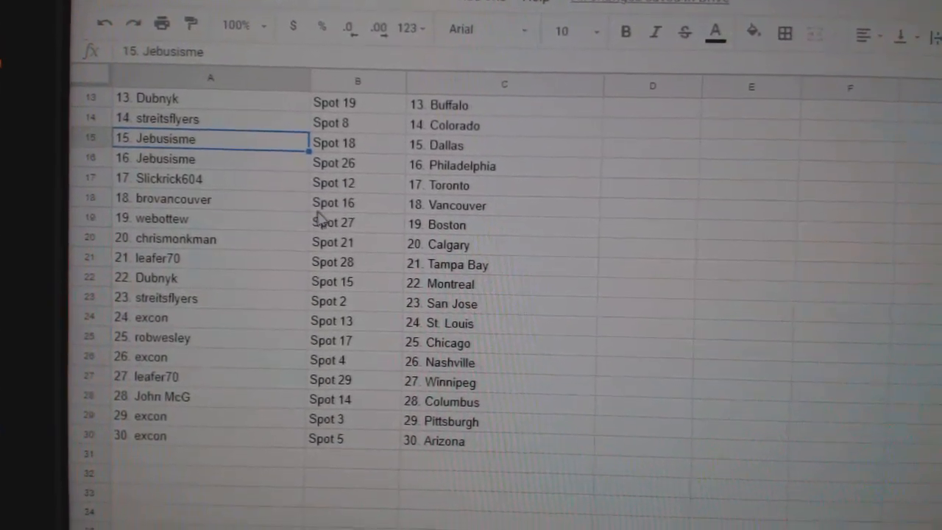
left_click(209, 239)
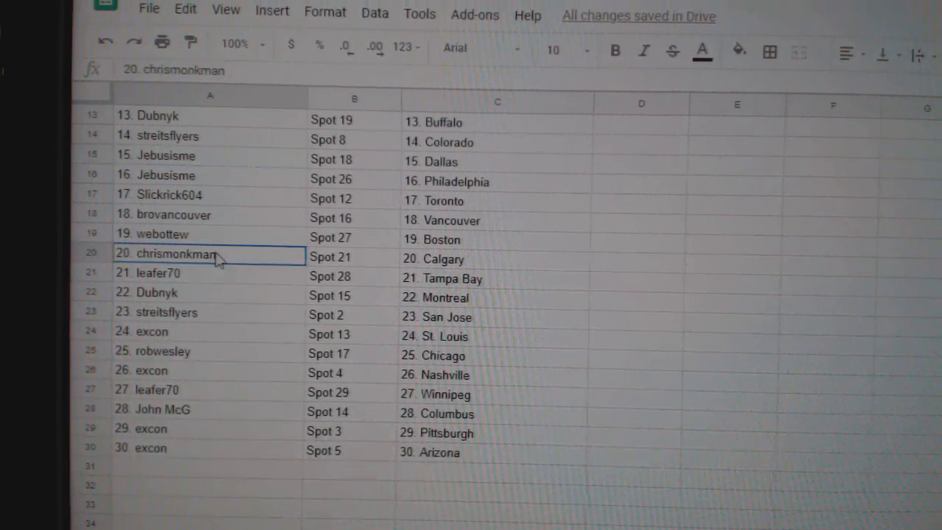
scroll("down", 3)
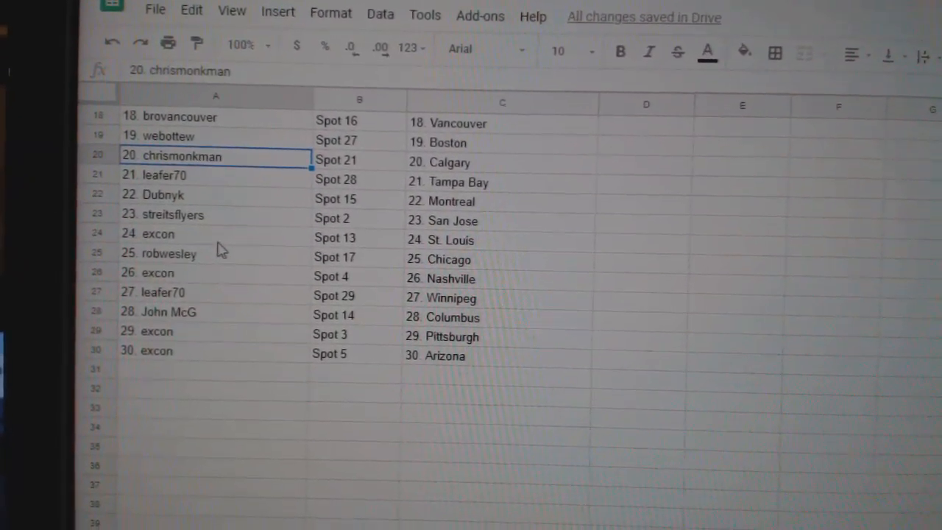
left_click(213, 276)
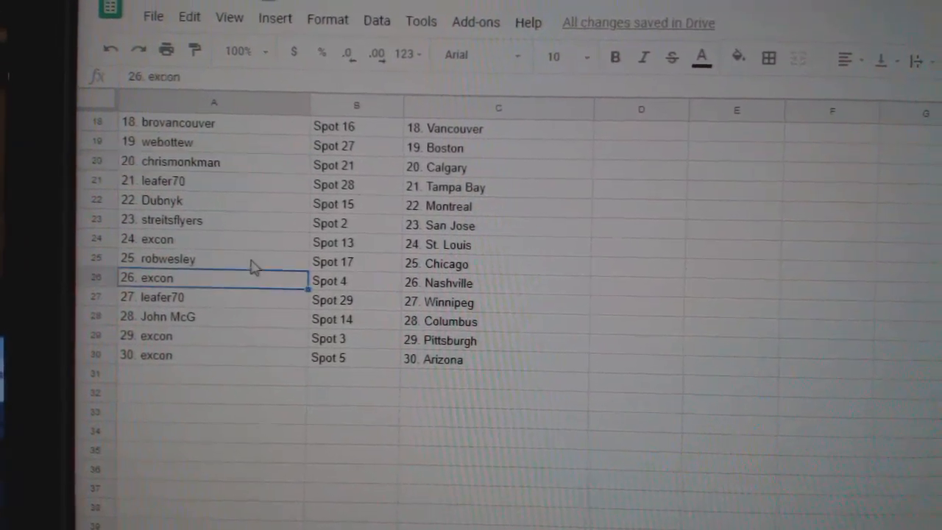
scroll("down", 3)
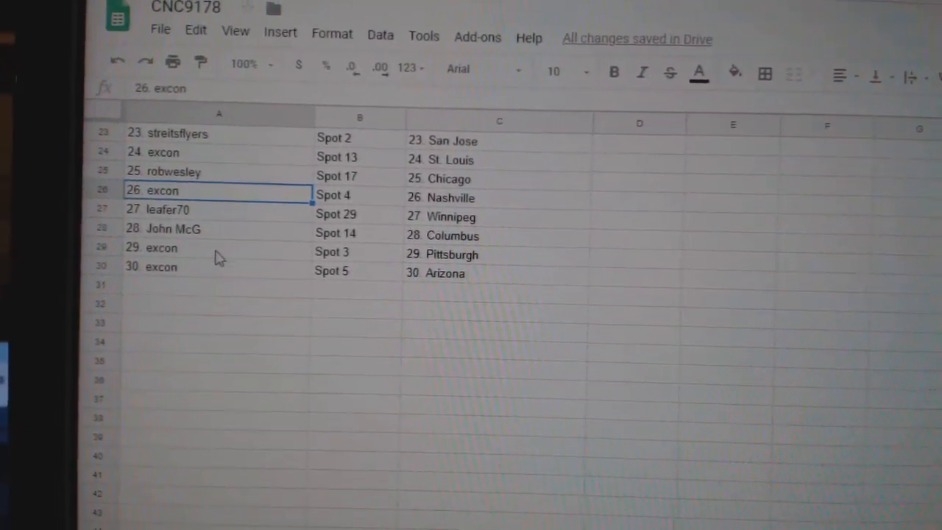